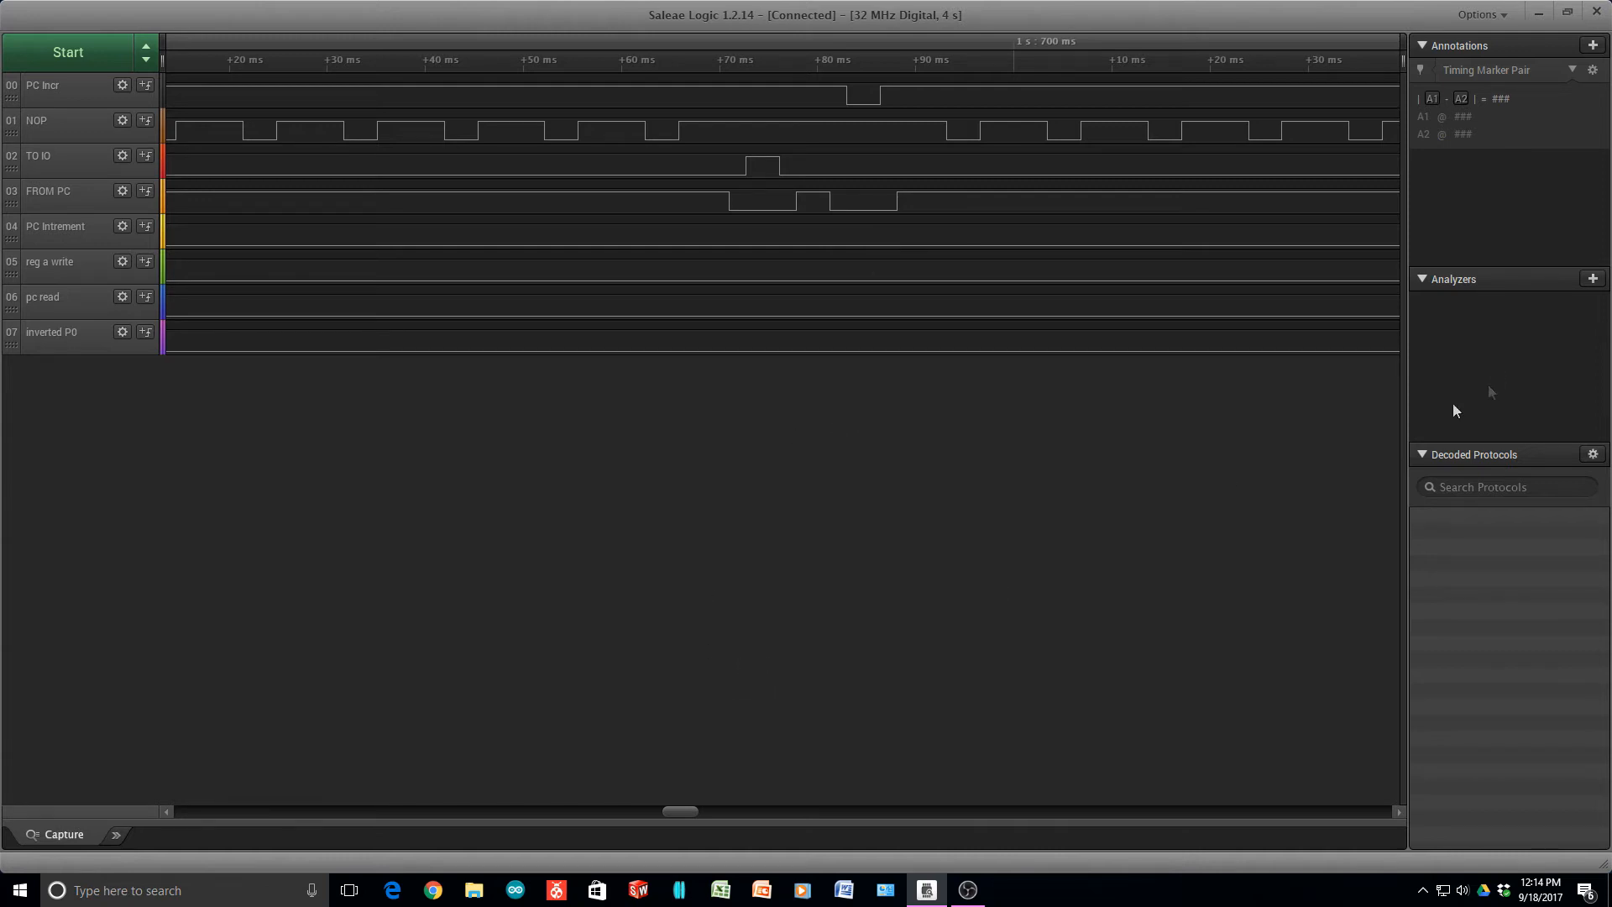
# - Switch back to IDE80 to view the count.a80 microcode listing with its FROM/TO equates and db lines
pyautogui.click(1008, 890)
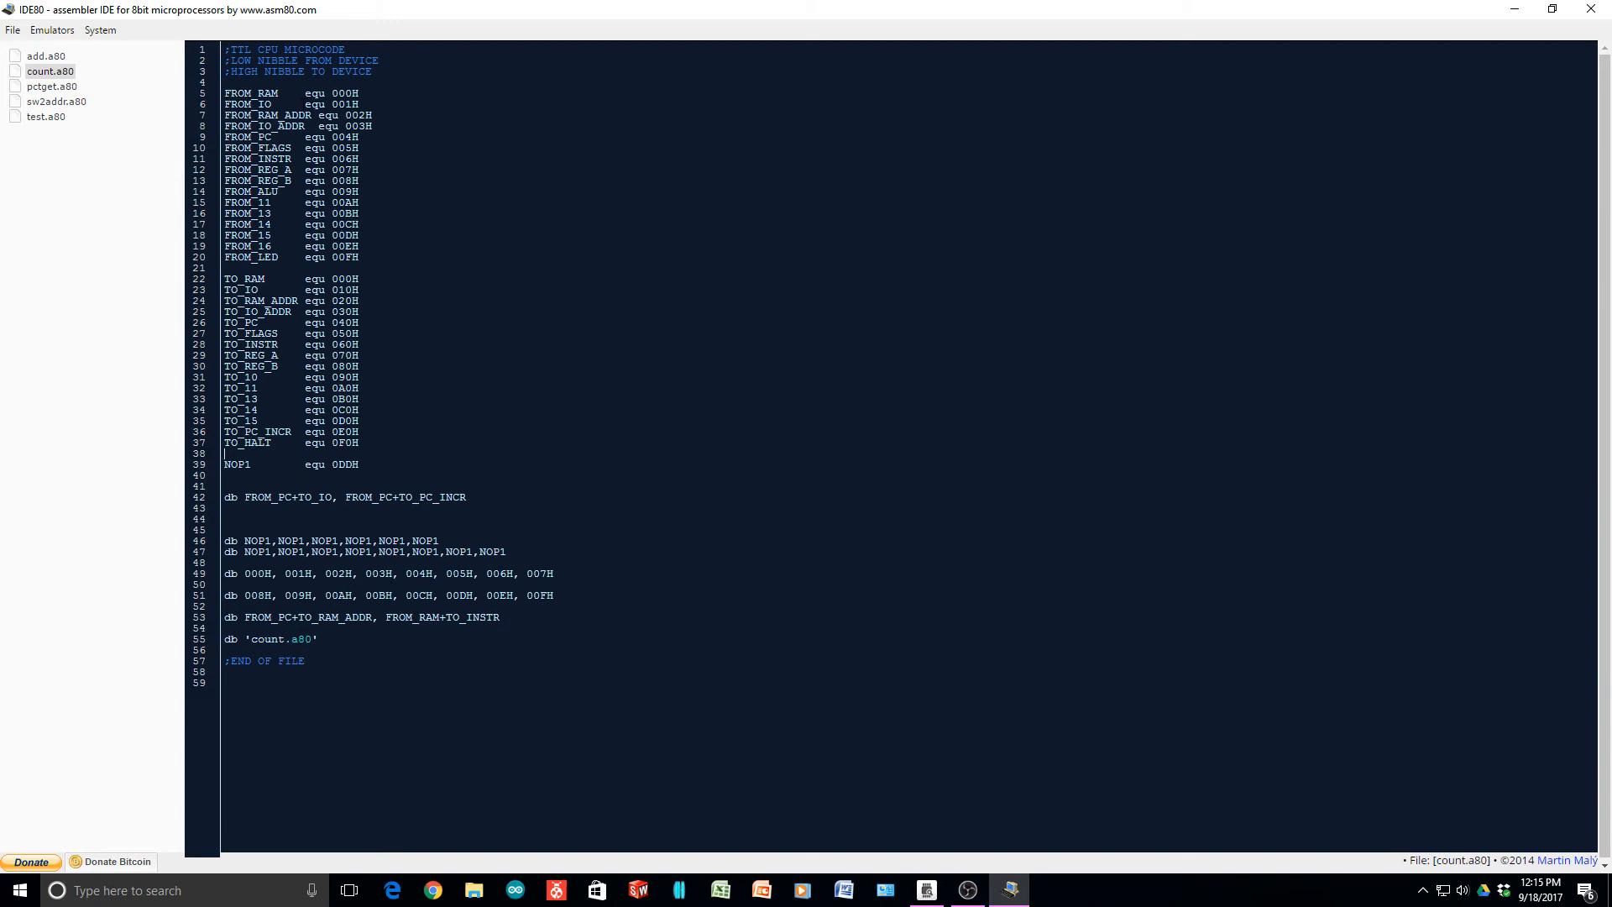